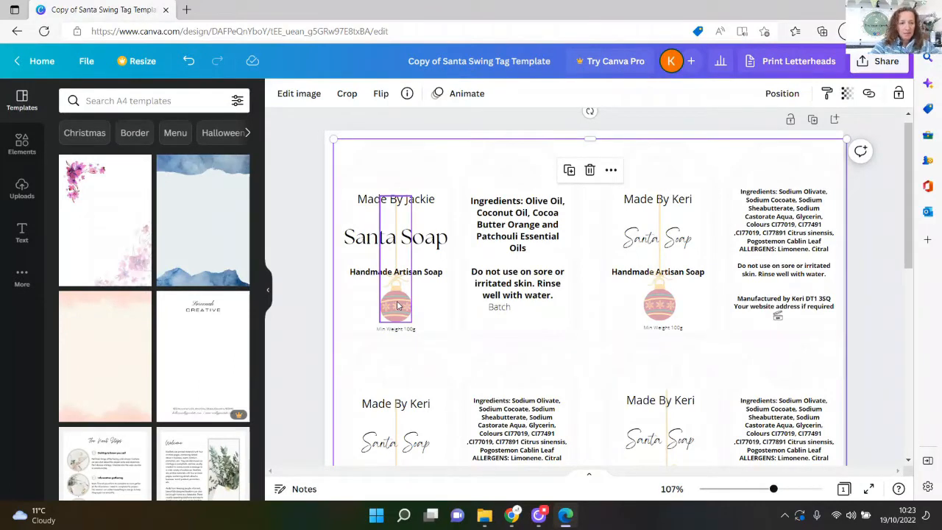
Step: Bring up the Elements search box on the Santa Soap swing tag, showing recent searches like Christmas Tree
click(22, 144)
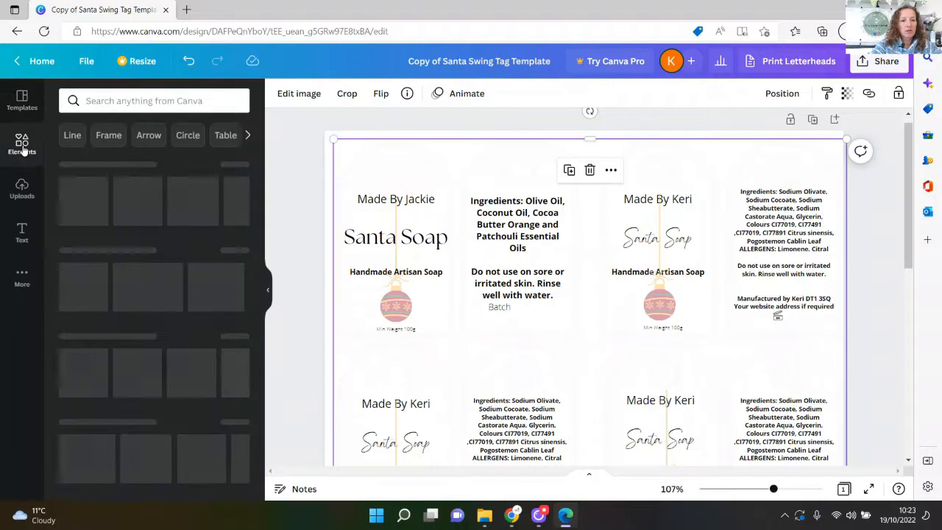
click(20, 144)
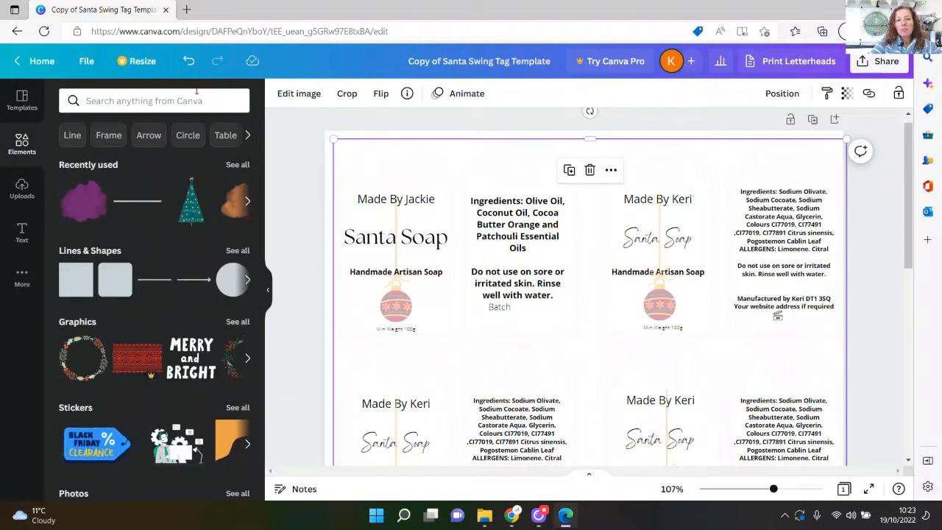
click(144, 100)
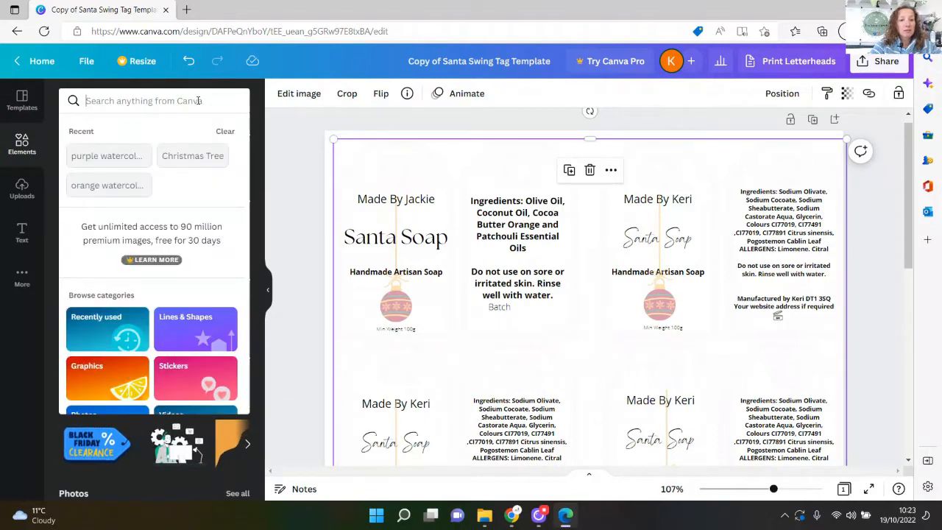
click(147, 100)
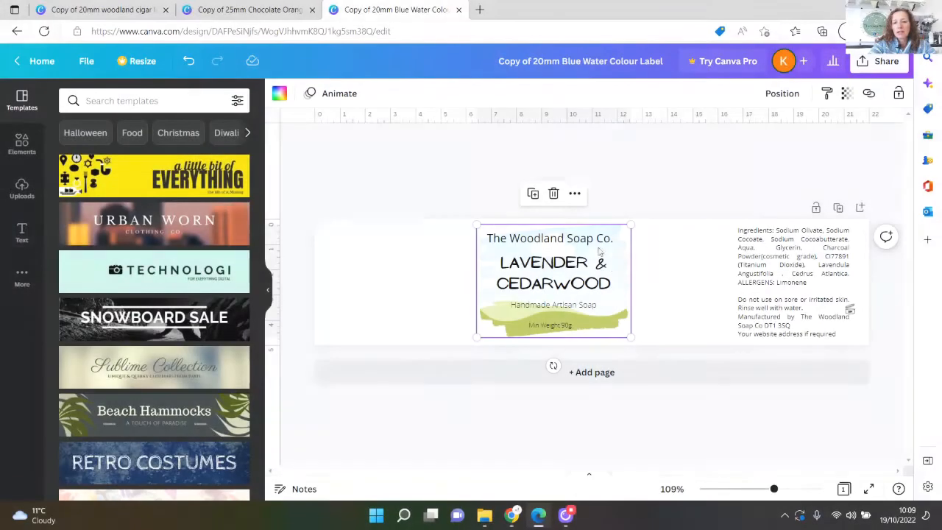
Step: Deselect the watercolour shape on the Lavender & Cedarwood label and show the Elements library
click(650, 161)
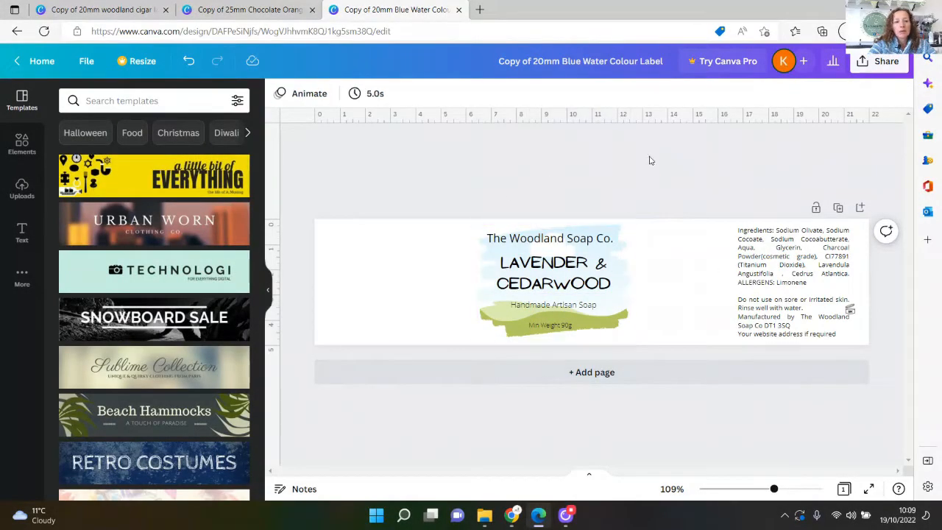
click(21, 145)
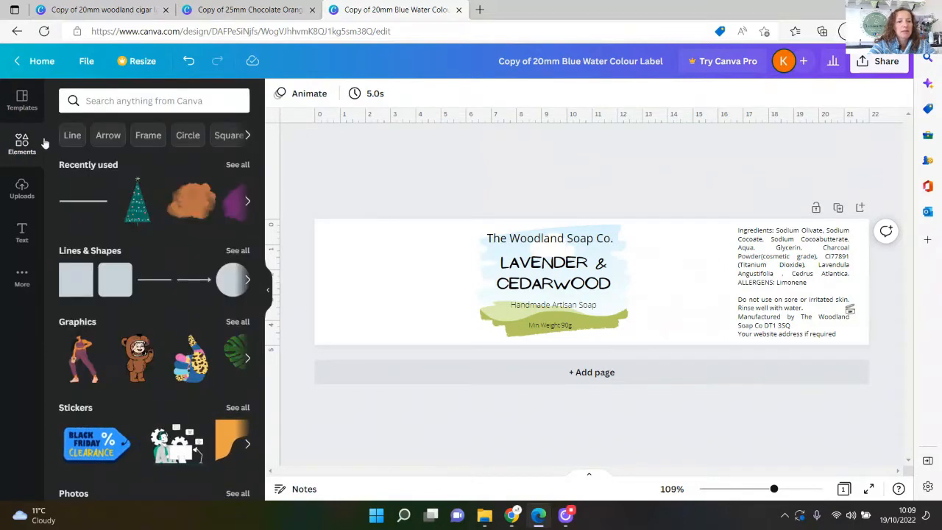
Step: Search the Elements library for 'purple watercolour' graphics
click(147, 100)
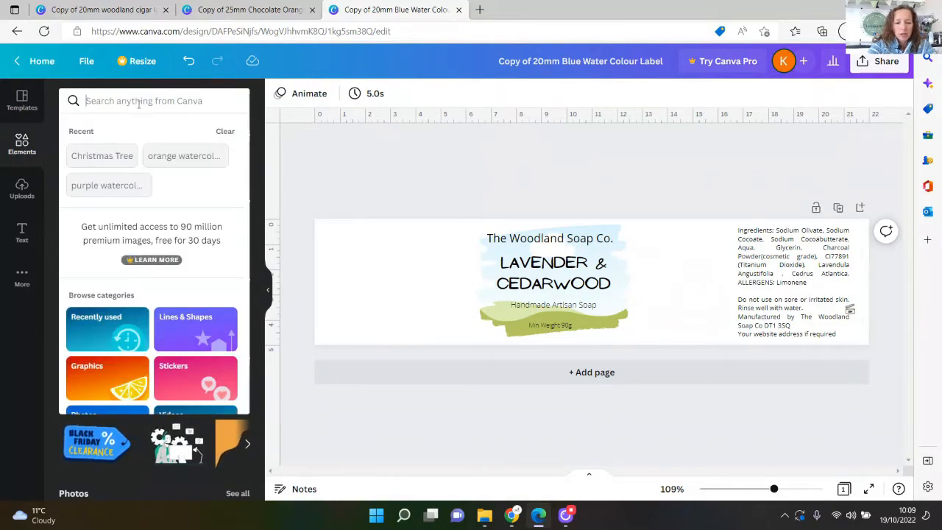
text(purple)
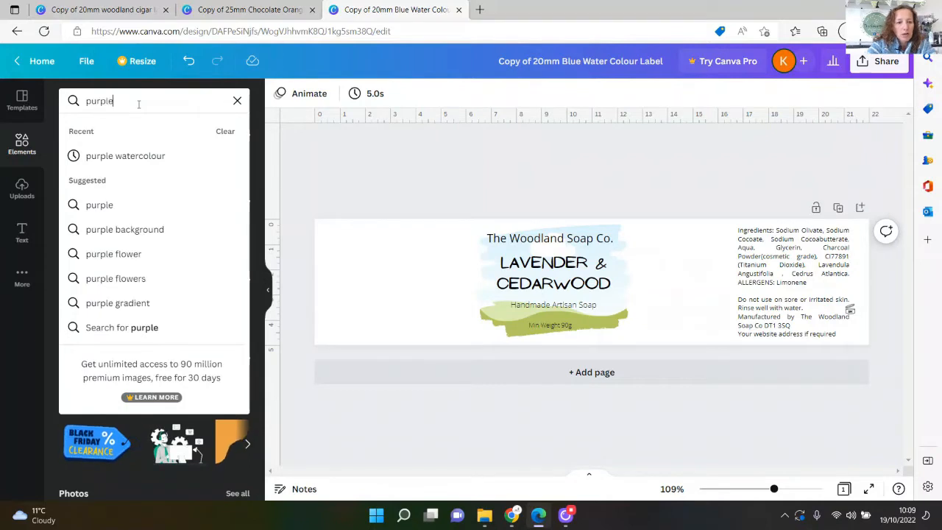
click(125, 156)
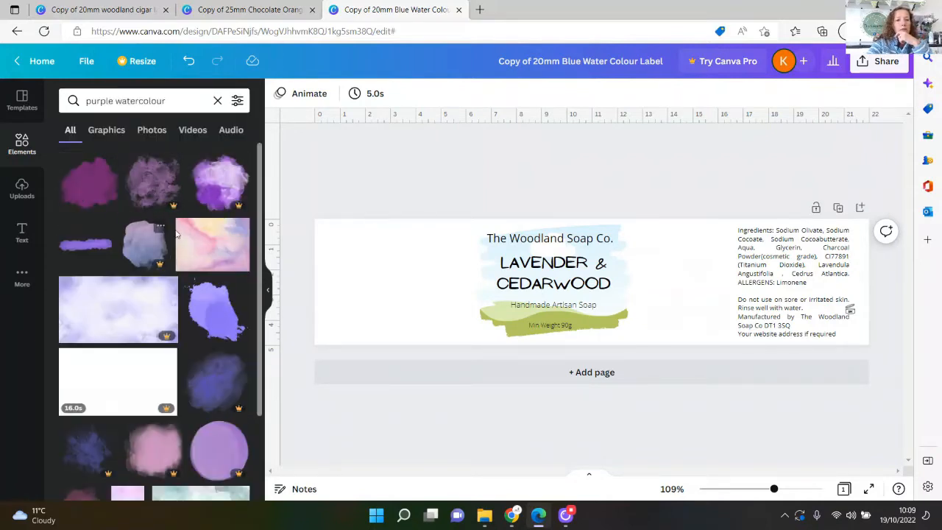
mouse_move(198, 241)
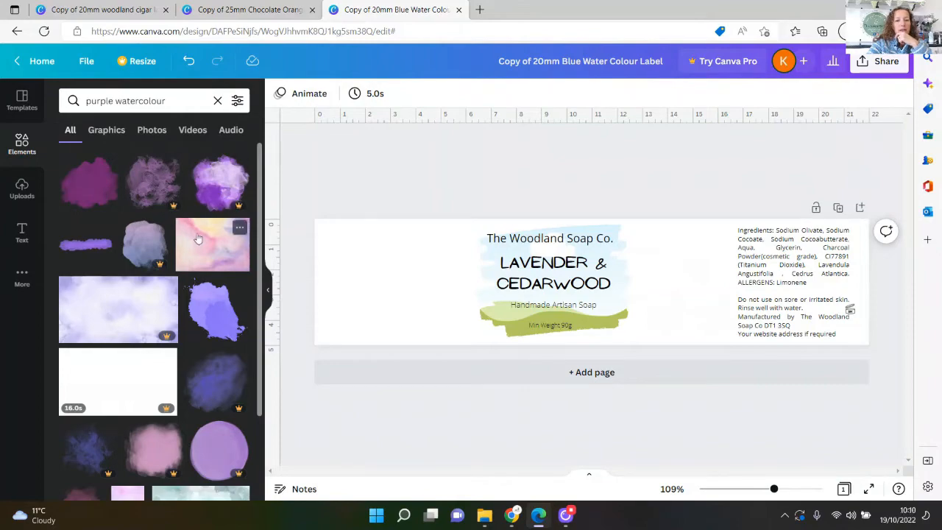
mouse_move(195, 406)
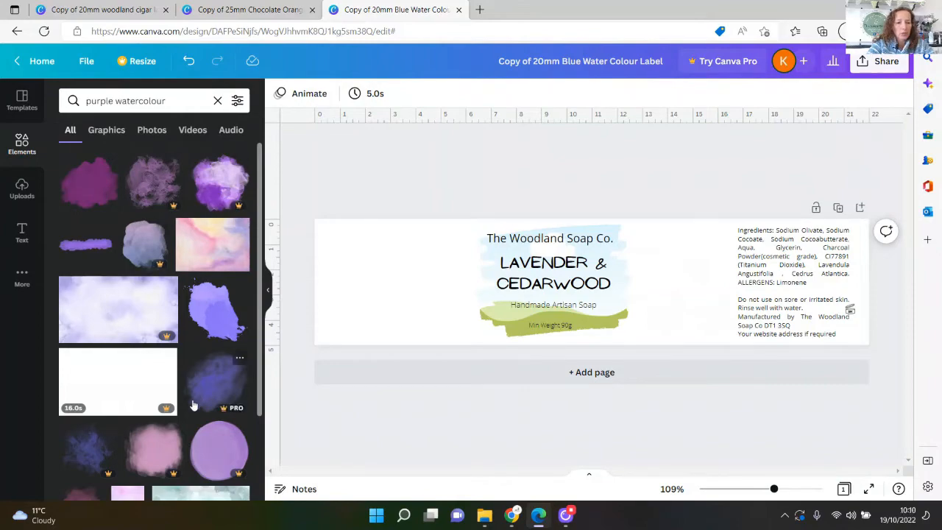